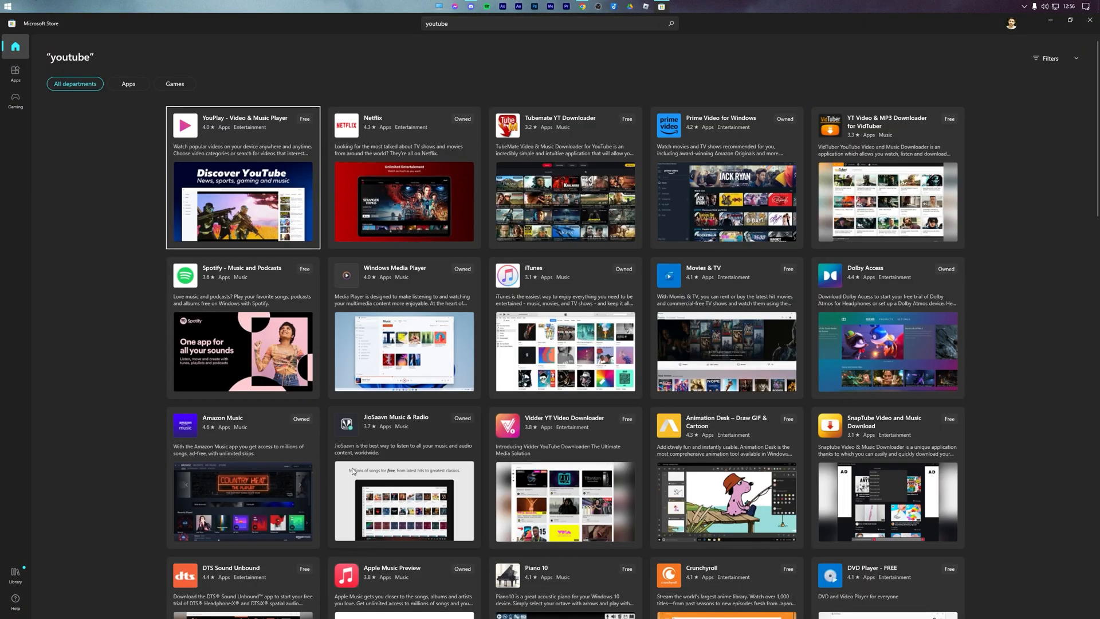
Step: Install youtube.com as a Chrome app from the browser menu's Install YouTube option
click(10, 8)
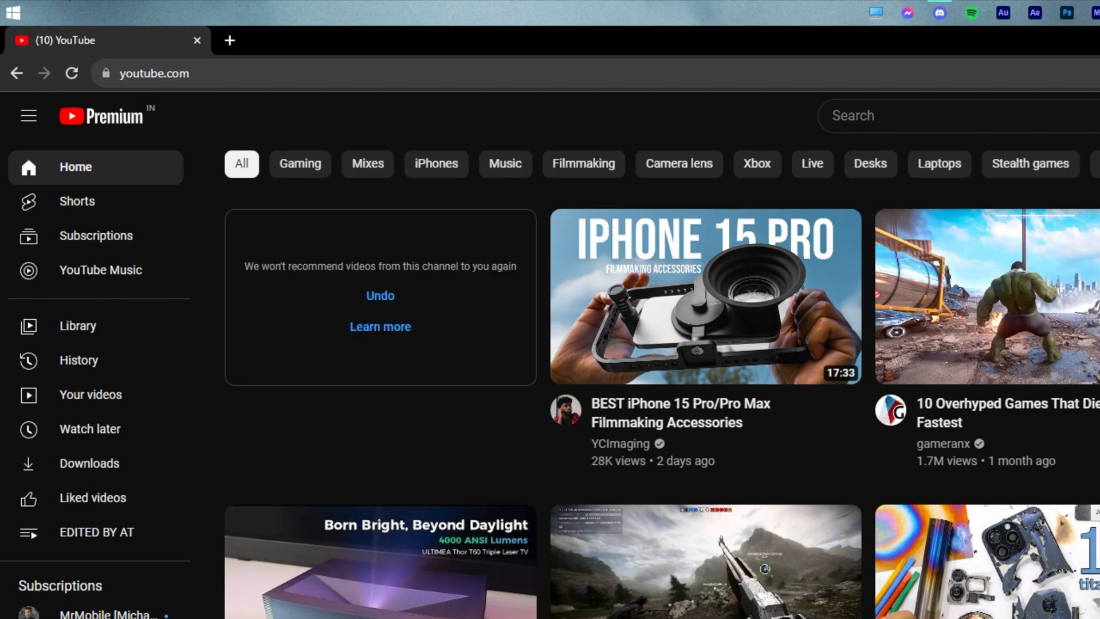
click(1081, 72)
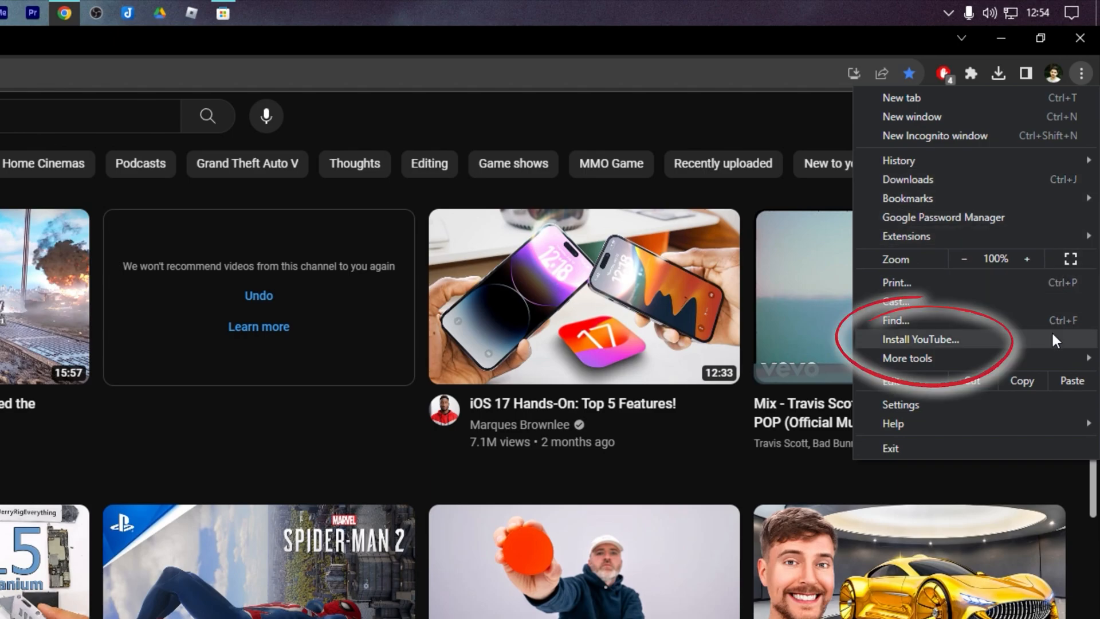
click(920, 339)
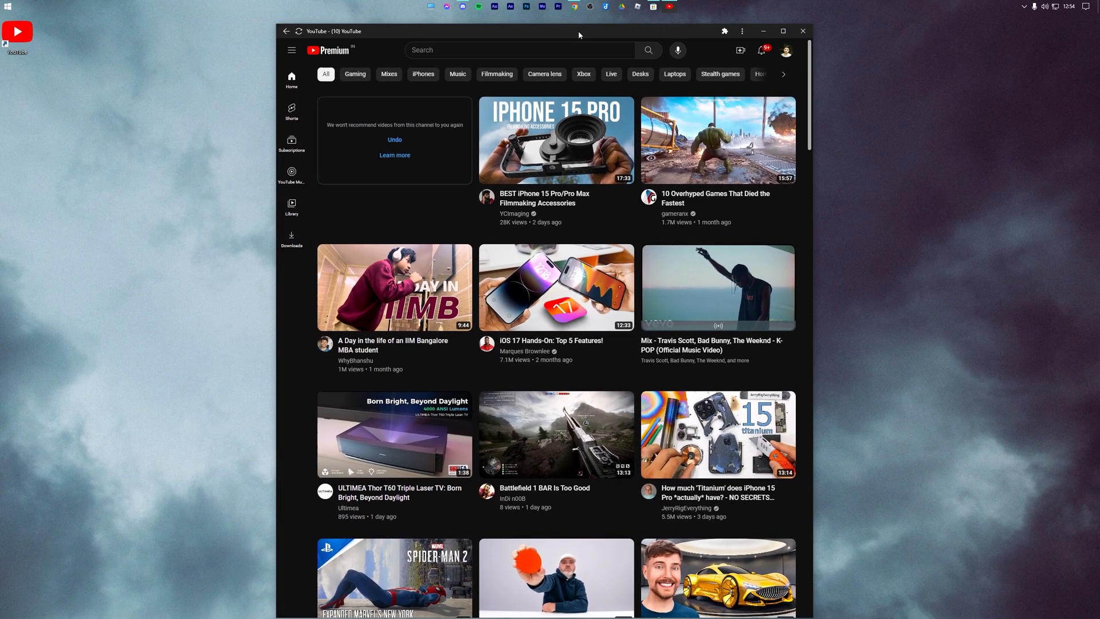
Step: Review the new YouTube app window, then find YouTube under Recently added in Start
click(783, 31)
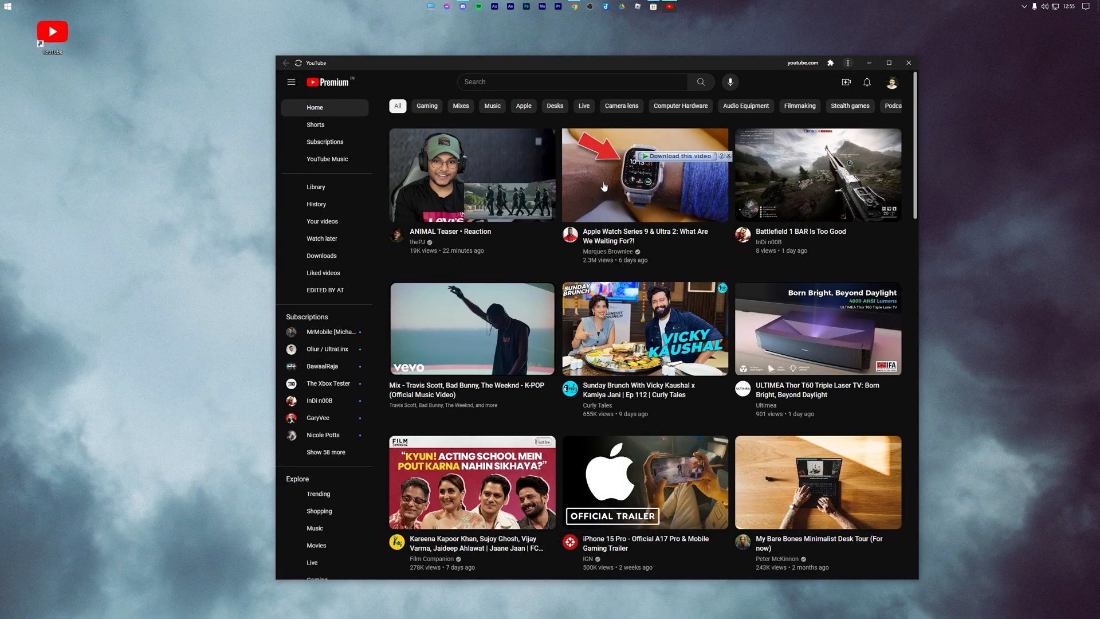
click(10, 9)
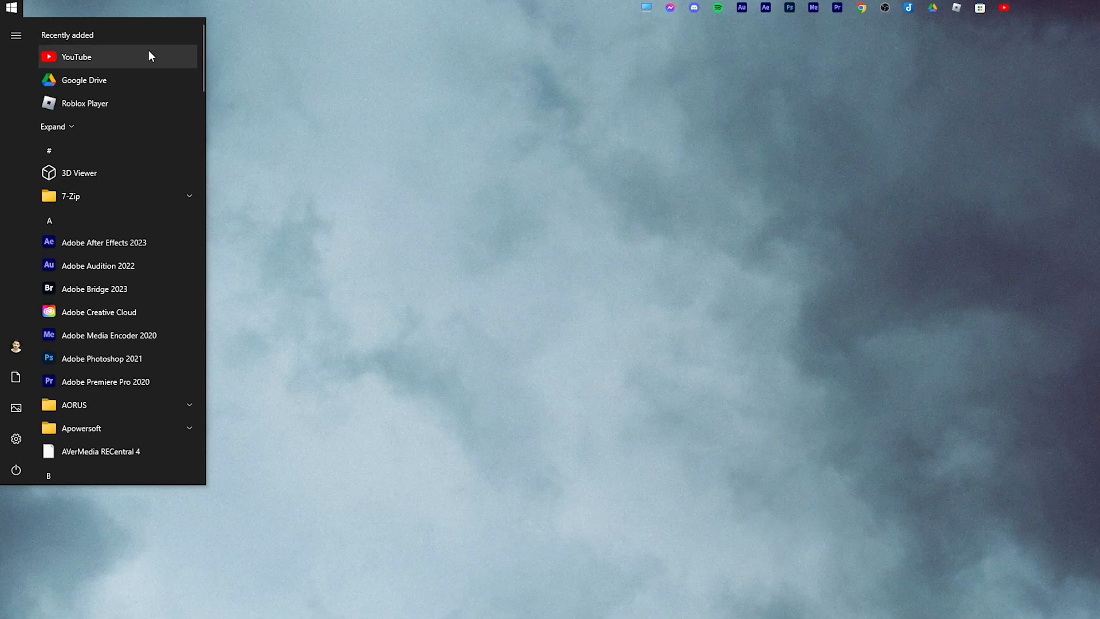
mouse_move(191, 65)
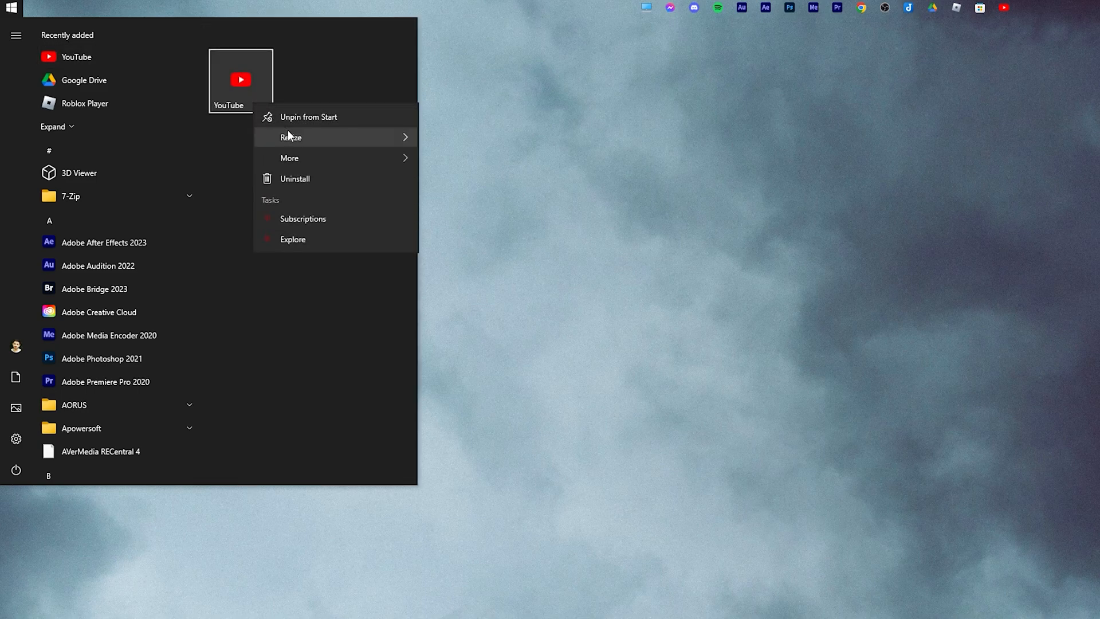
Step: Launch the pinned YouTube app from its Start menu tile
click(240, 79)
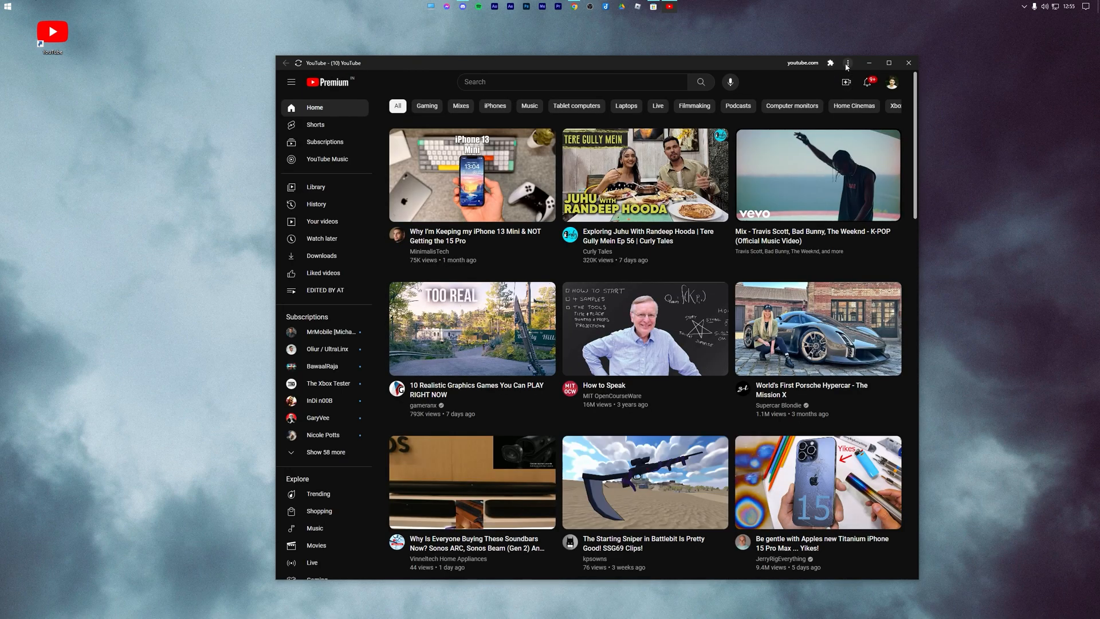
Step: Choose Uninstall YouTube… from the app window's three-dot menu
click(846, 63)
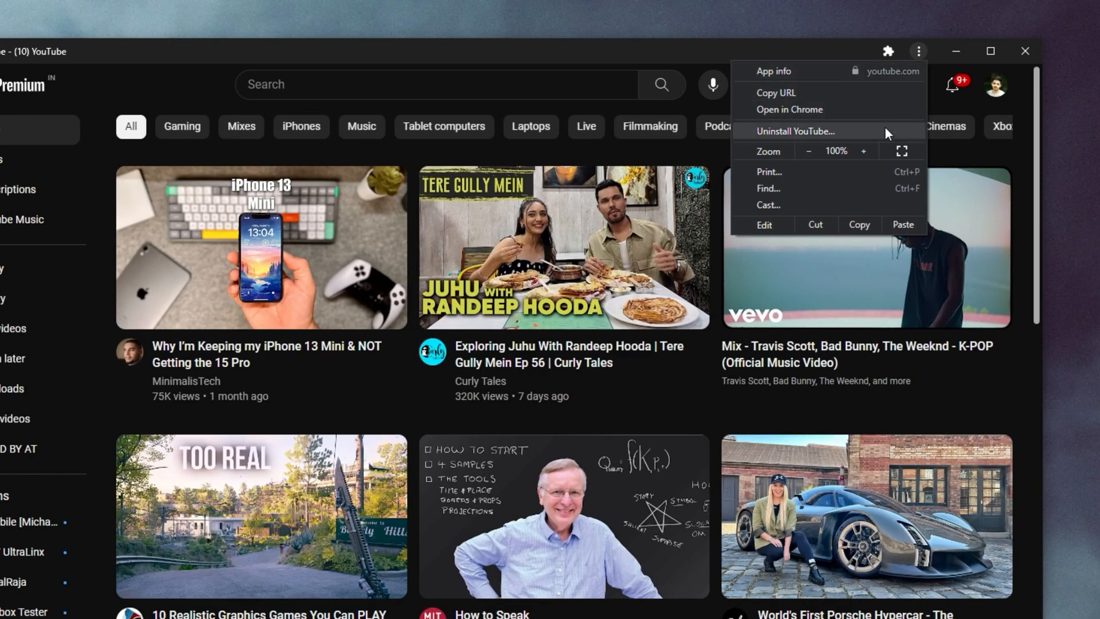
click(793, 131)
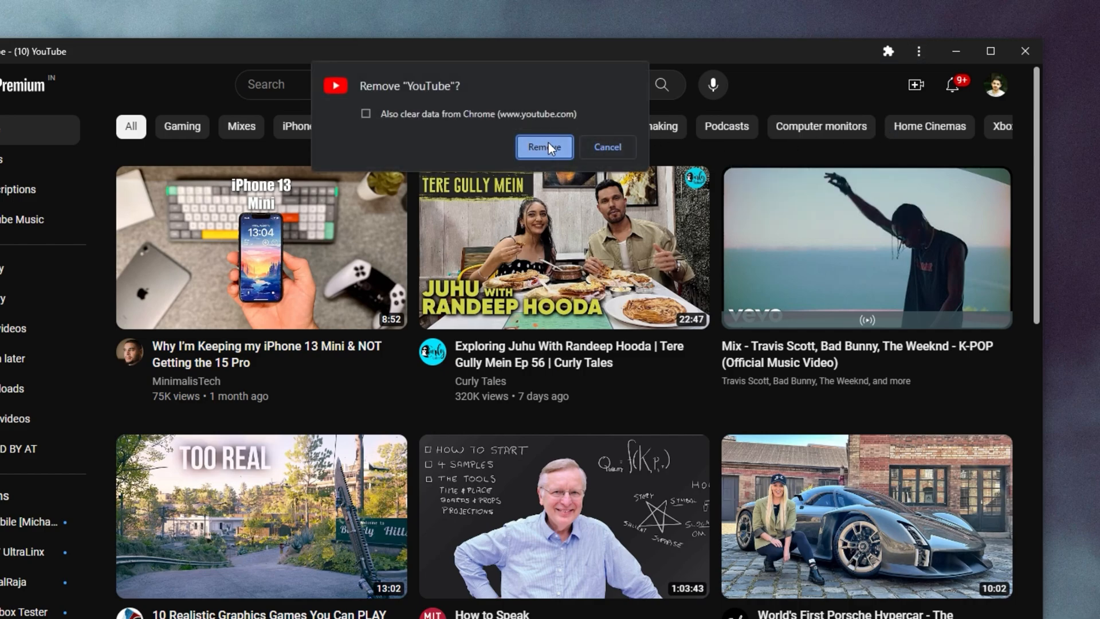